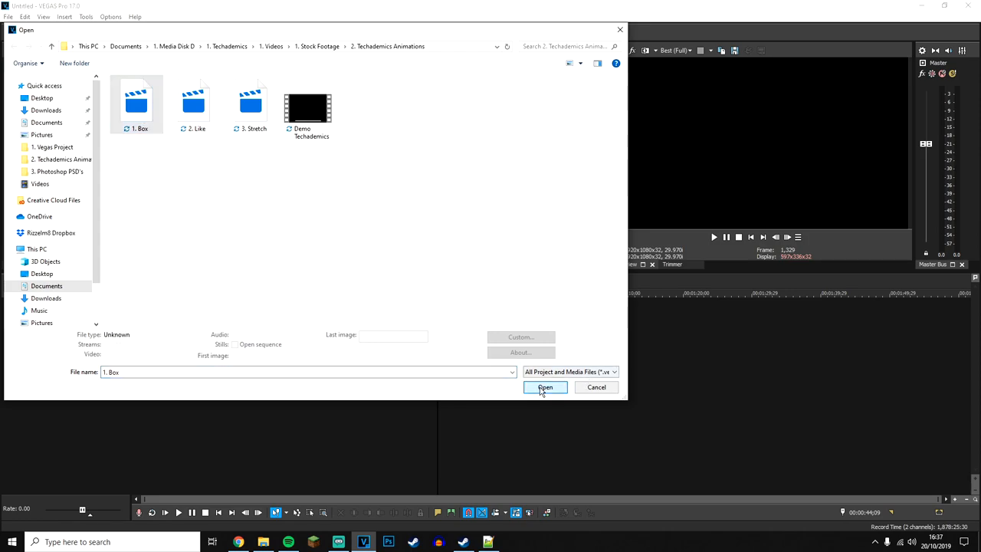
# Step: Try opening the '1. Box' animation file and dismiss the unsupported-format warning
pyautogui.click(545, 387)
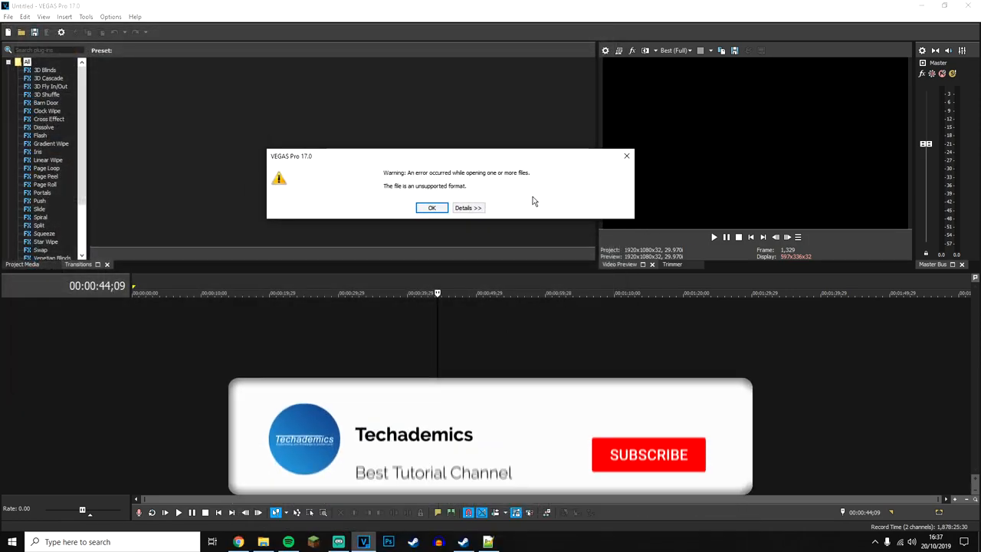
pyautogui.click(432, 207)
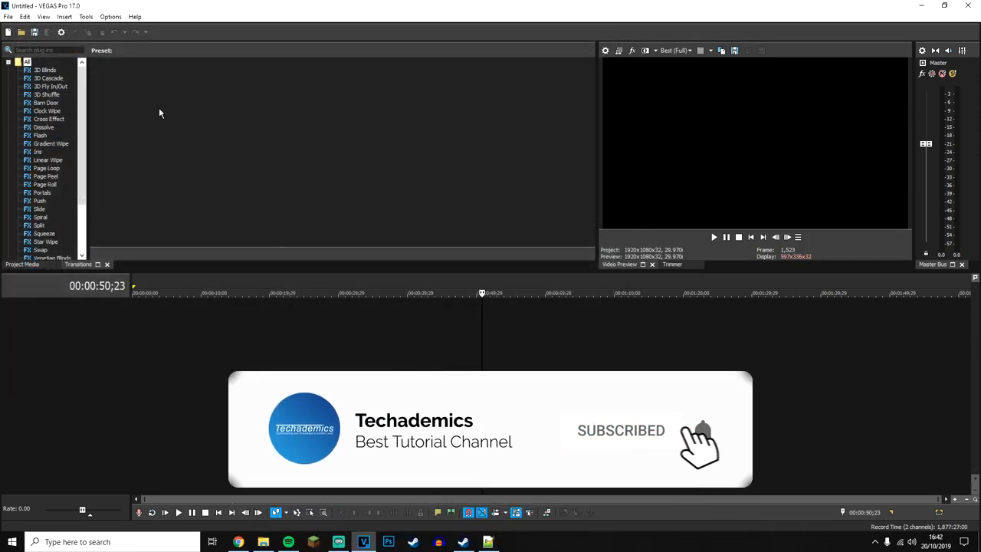
# Step: In Preferences > Deprecated Features, tick 'Enable the QuickTime plugin' and apply
pyautogui.click(111, 16)
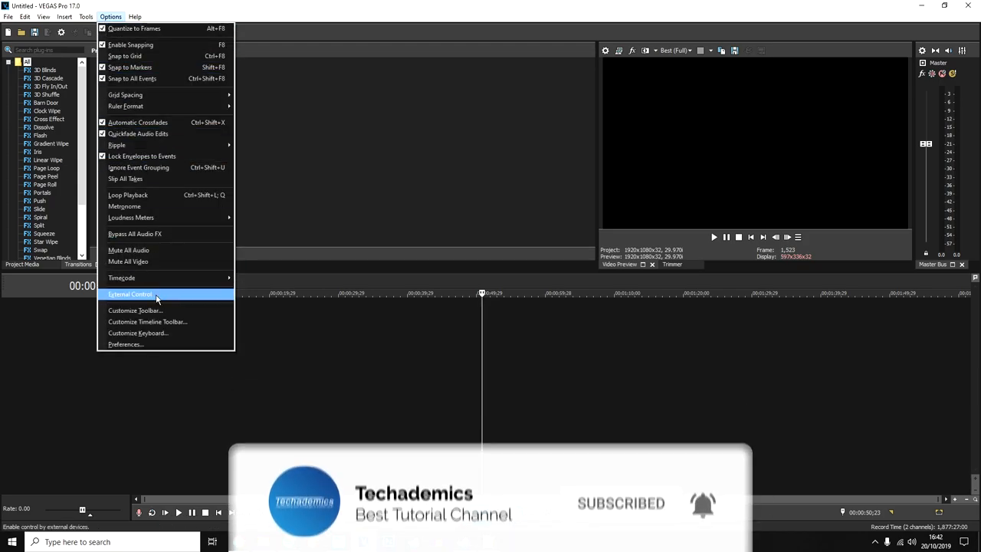
pyautogui.click(125, 344)
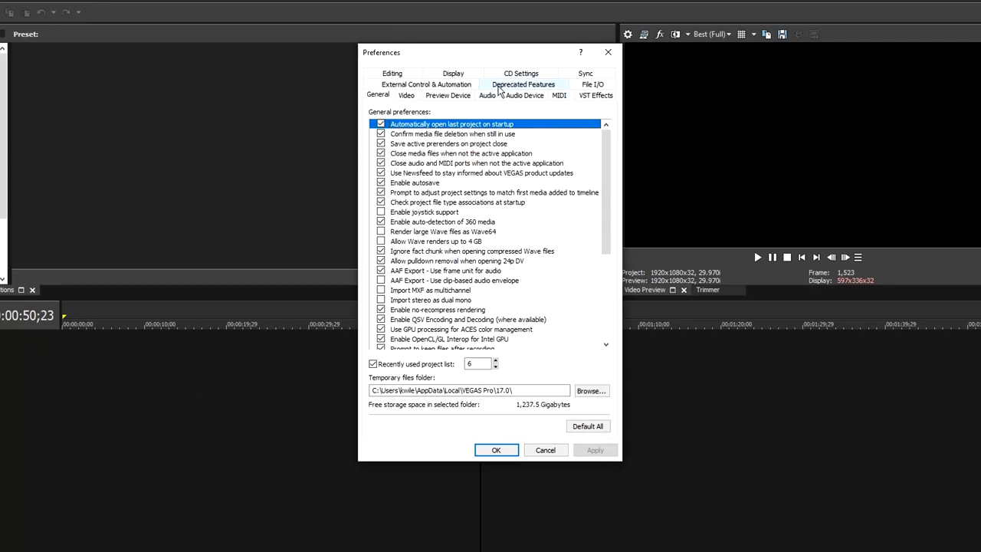
pyautogui.click(523, 83)
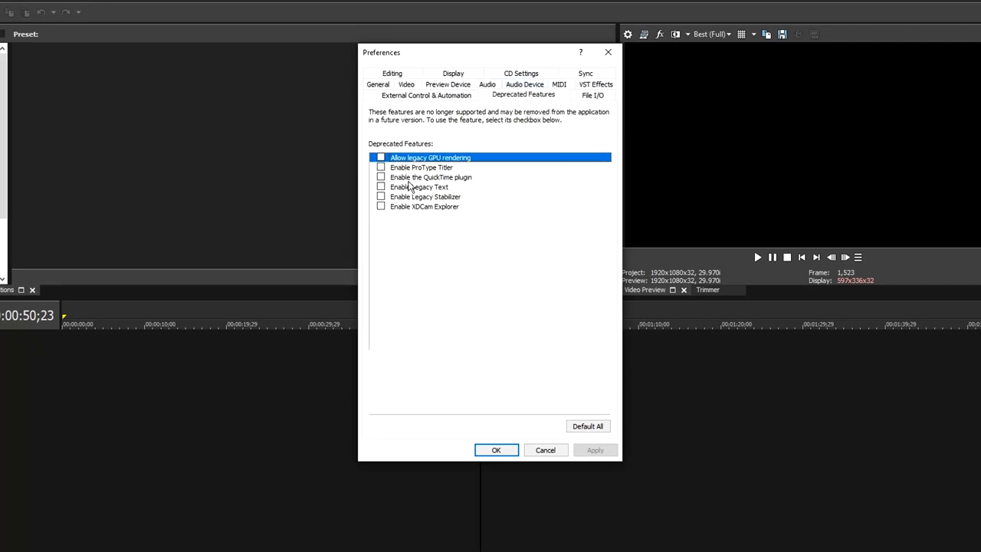
pyautogui.click(381, 177)
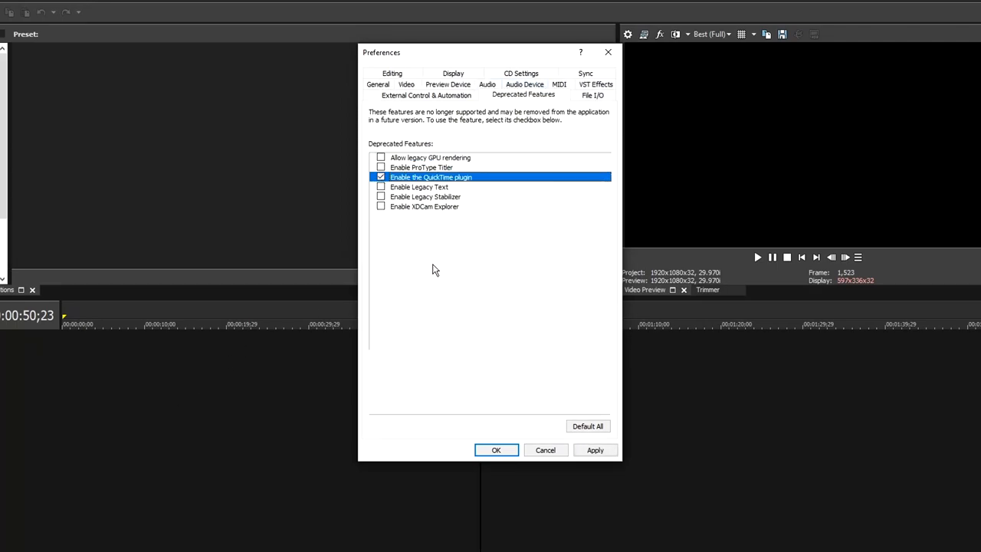
pyautogui.click(596, 450)
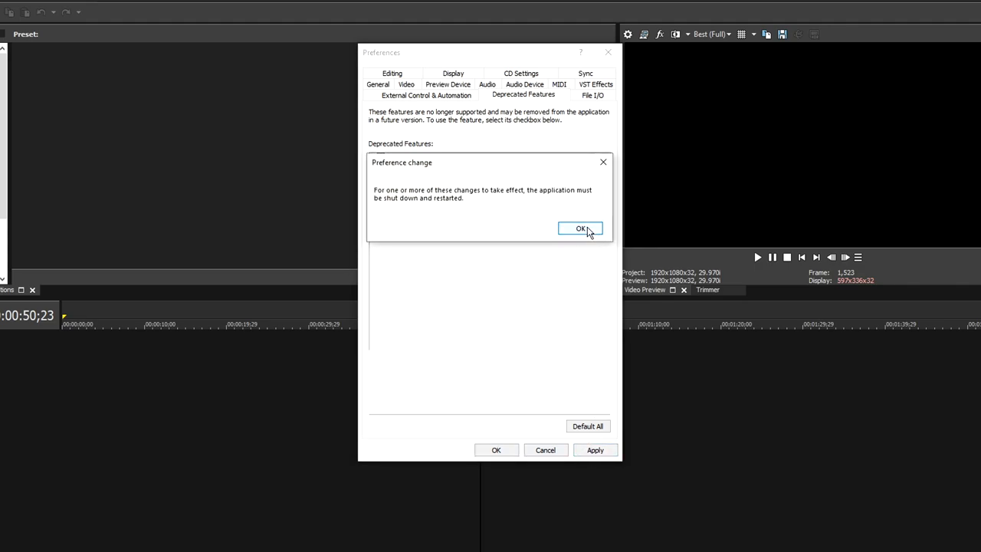
# Step: Acknowledge the notice that VEGAS Pro must restart for the QuickTime change
pyautogui.click(580, 228)
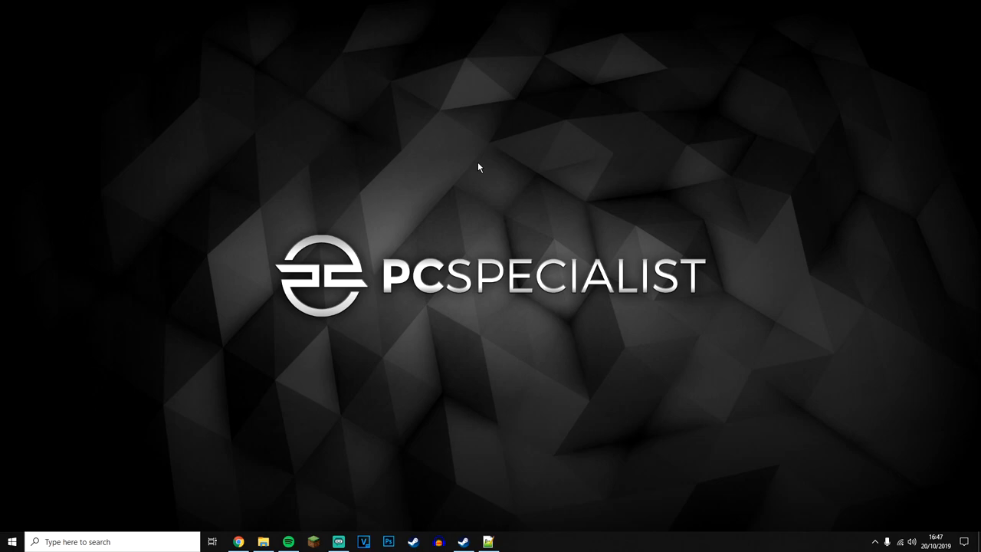
pyautogui.moveTo(247, 524)
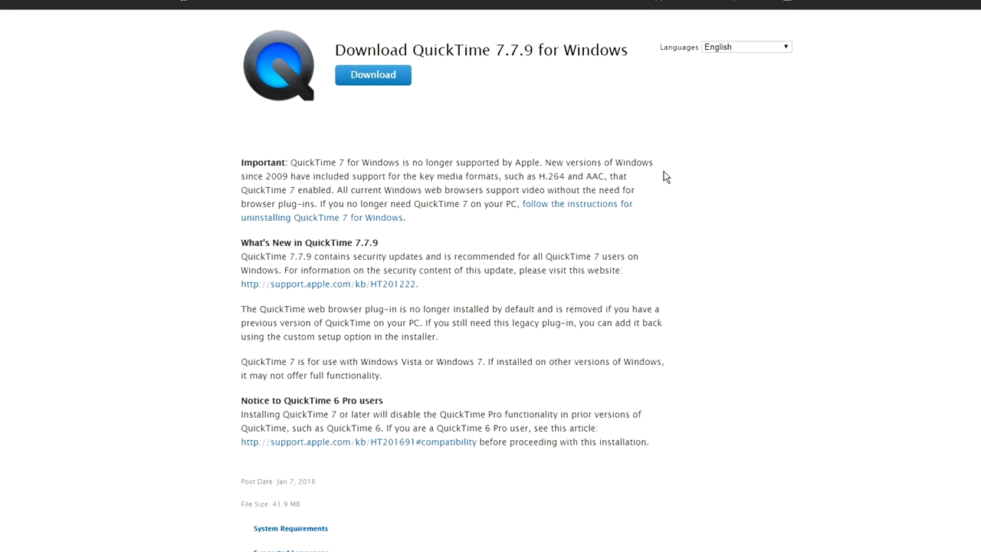
# Step: Scroll through Apple's QuickTime 7.7.9 for Windows download page
pyautogui.scroll(-3)
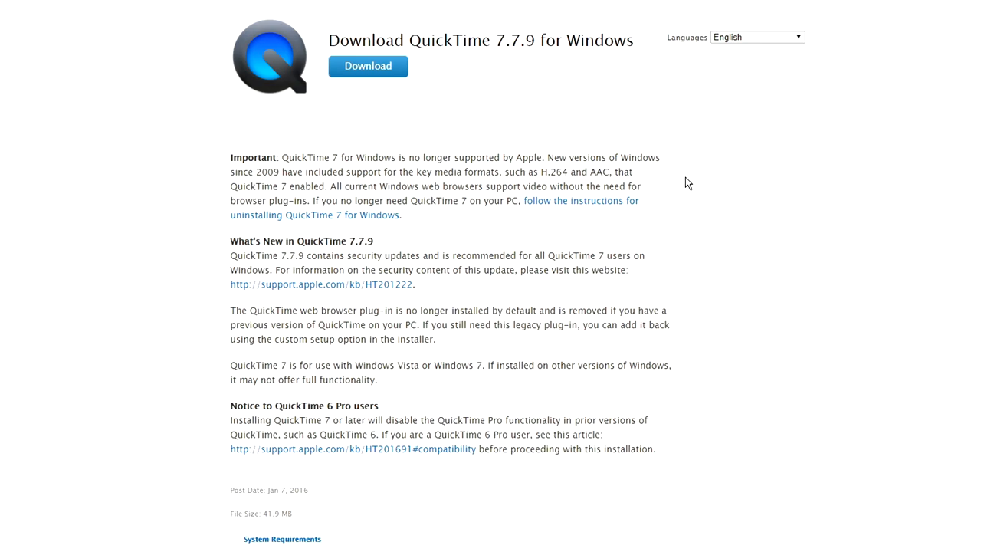
pyautogui.moveTo(677, 193)
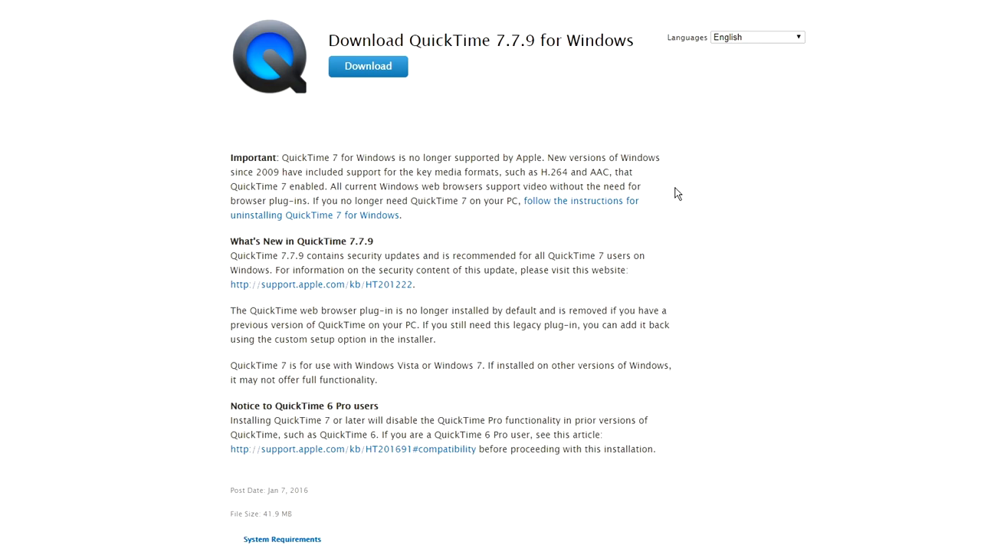
pyautogui.moveTo(662, 229)
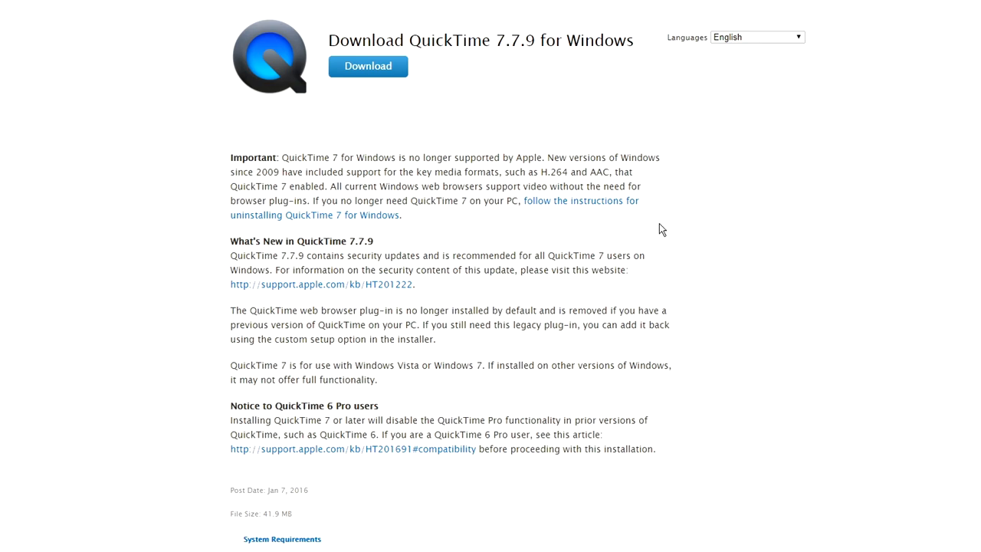